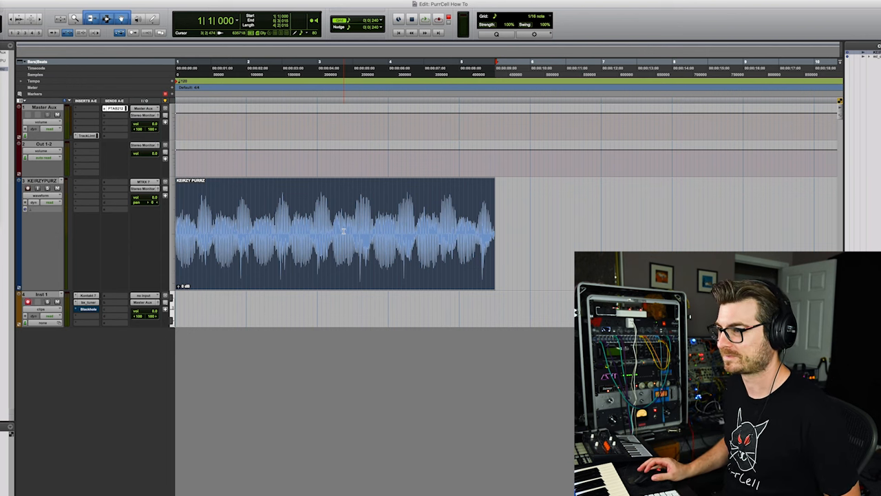
- Send the purr clip from the Pro Tools timeline into Melodyne via its right-click Edit option
left_click(410, 19)
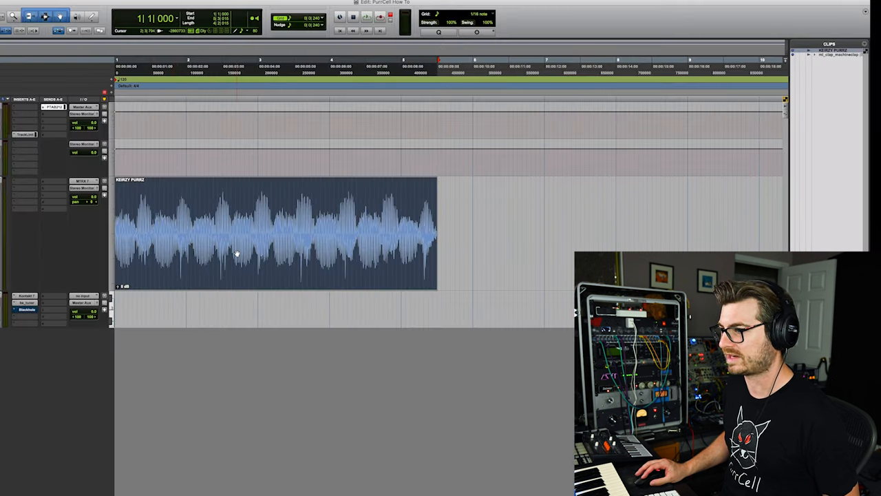
right_click(237, 253)
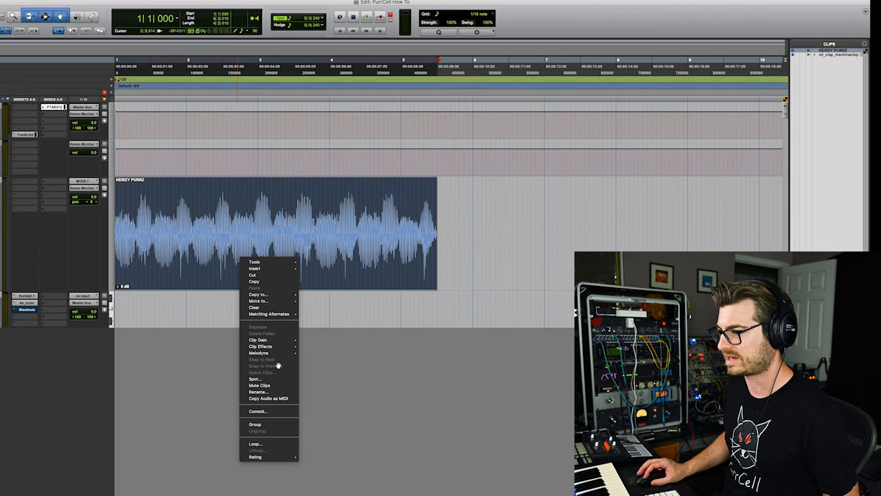
left_click(425, 356)
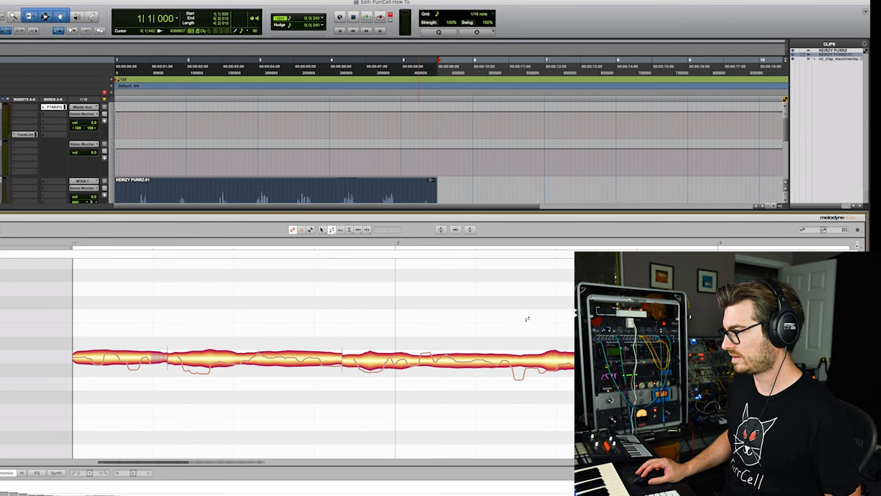
mouse_move(331, 229)
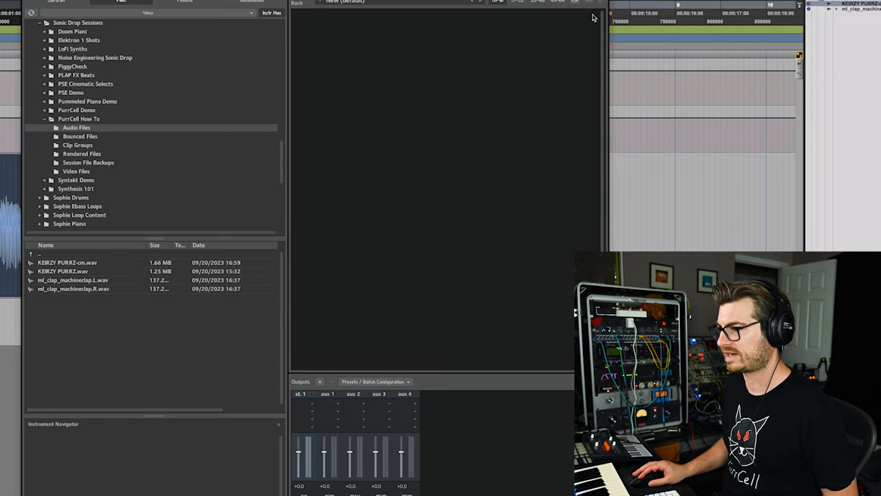
- Load KERZY PURRZ-cm.wav from the Files browser as a new instrument and show its edit view
left_click(66, 262)
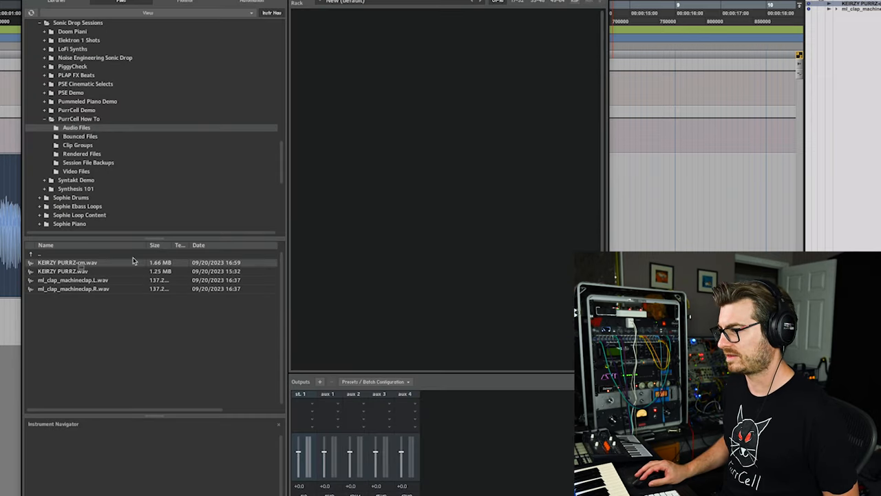
double_click(68, 261)
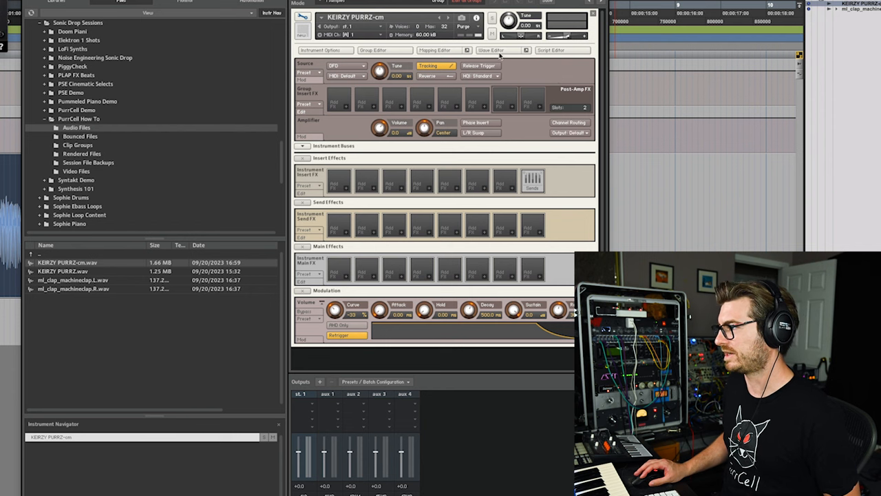
left_click(491, 50)
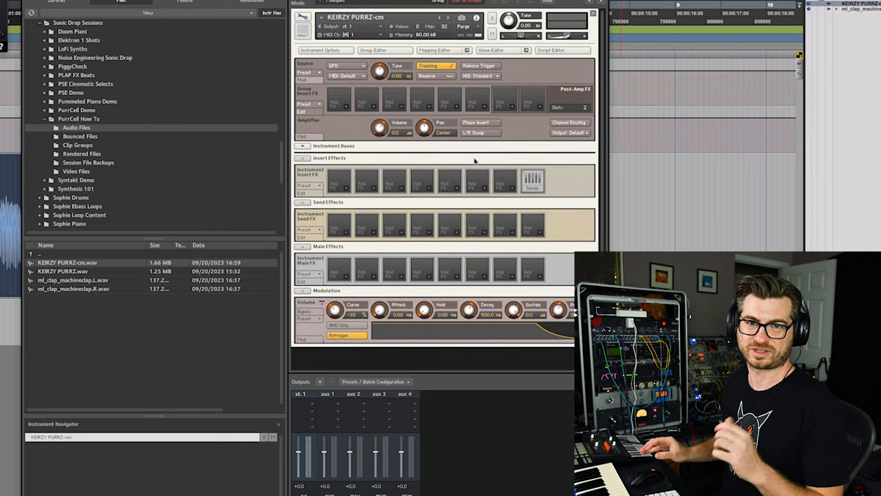
- Insert a Ladder LP filter in the group insert effects slot
left_click(338, 99)
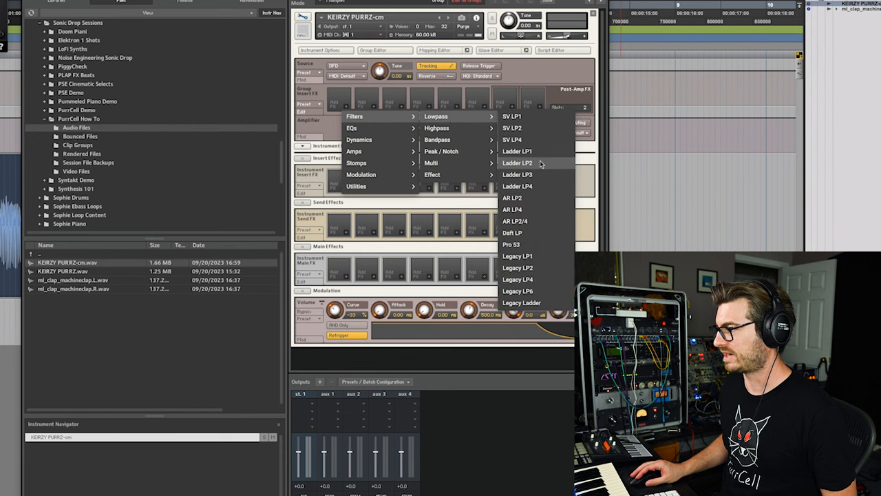
left_click(517, 173)
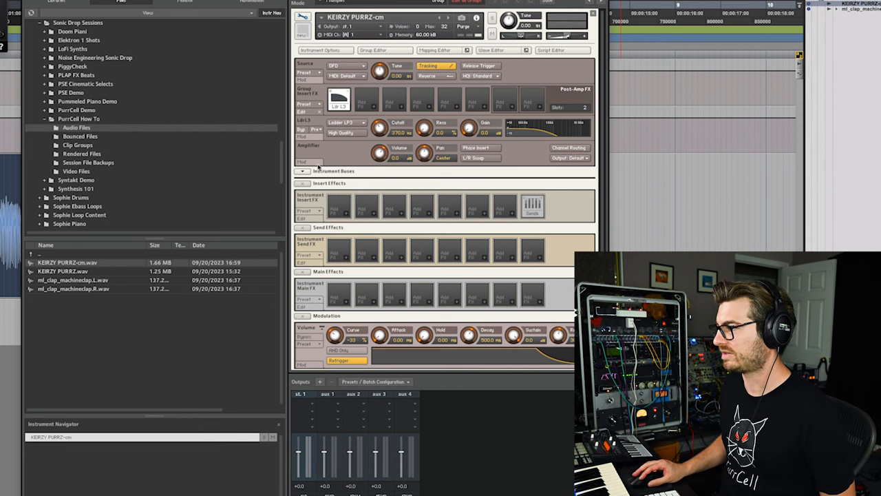
- Modulate the filter cutoff with an AHDSR envelope and adjust its amount, heading toward the voice settings
left_click(308, 146)
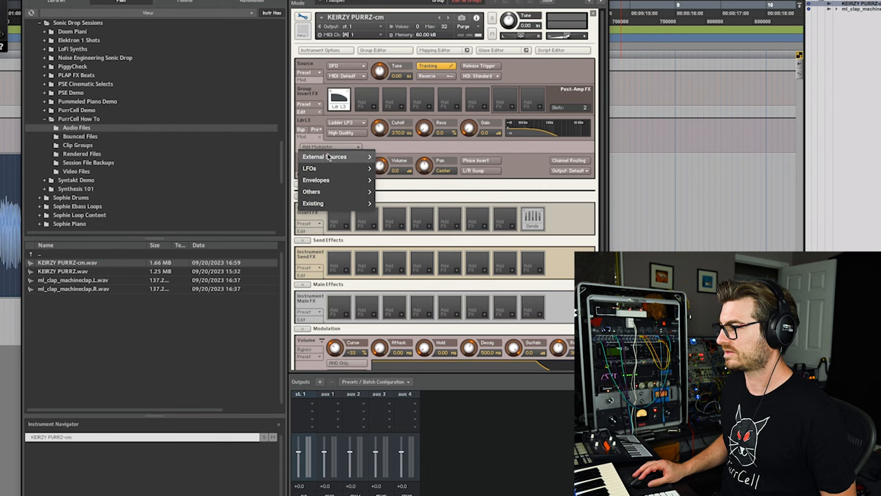
left_click(317, 179)
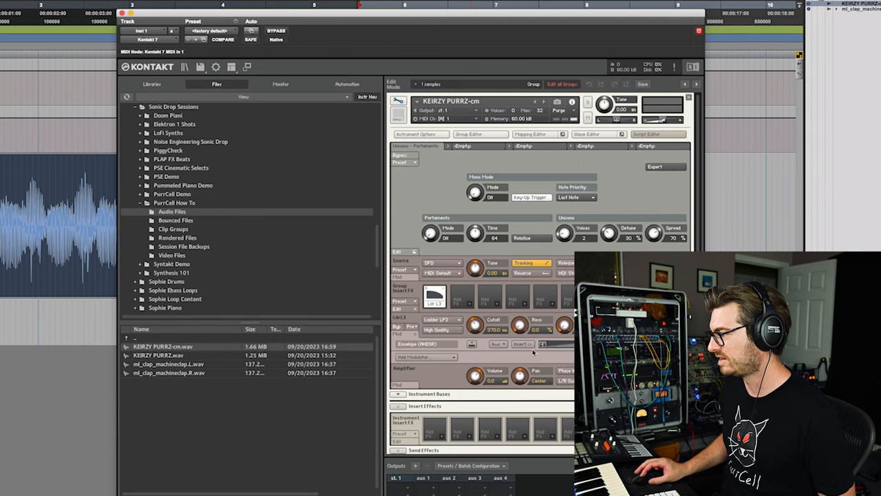
left_click_drag(476, 324, 476, 310)
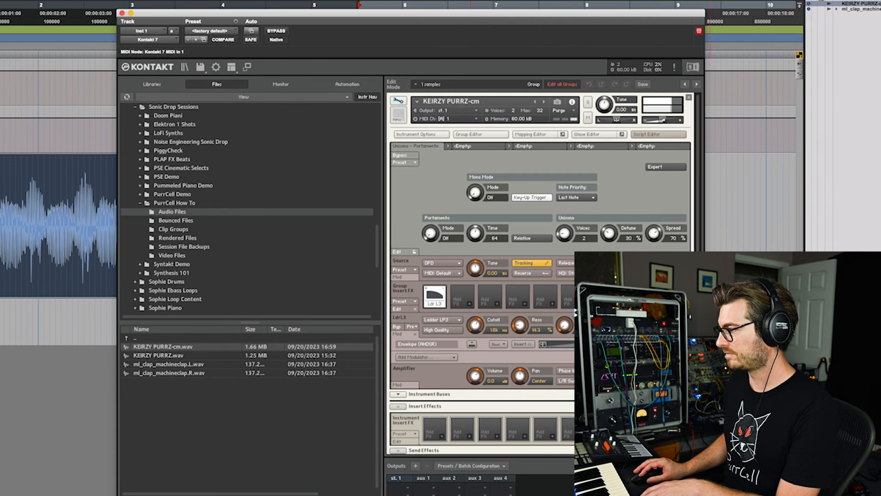
scroll("down", 3)
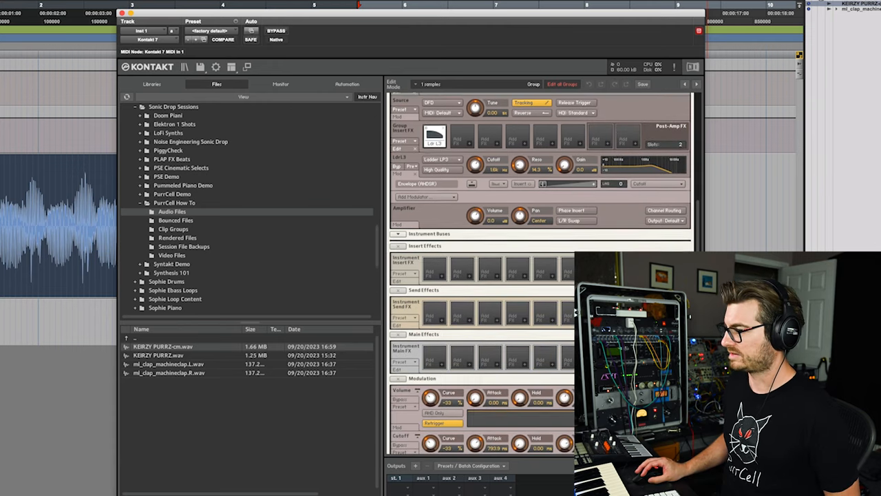